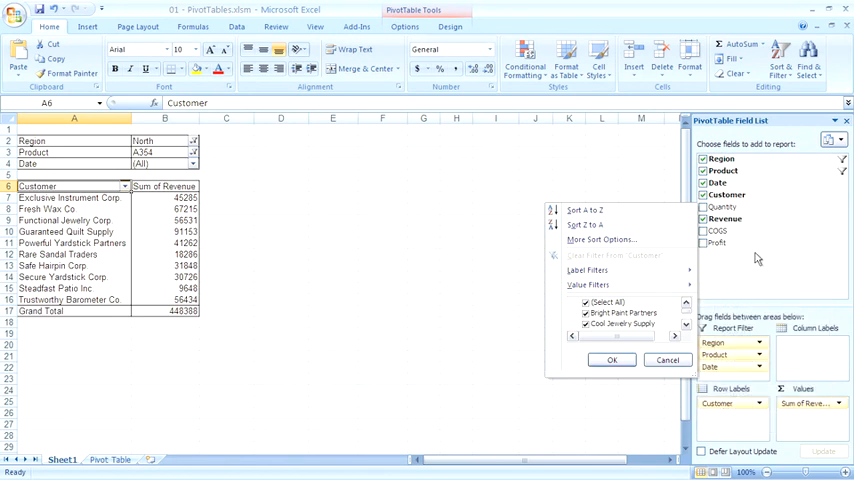
mouse_move(740, 362)
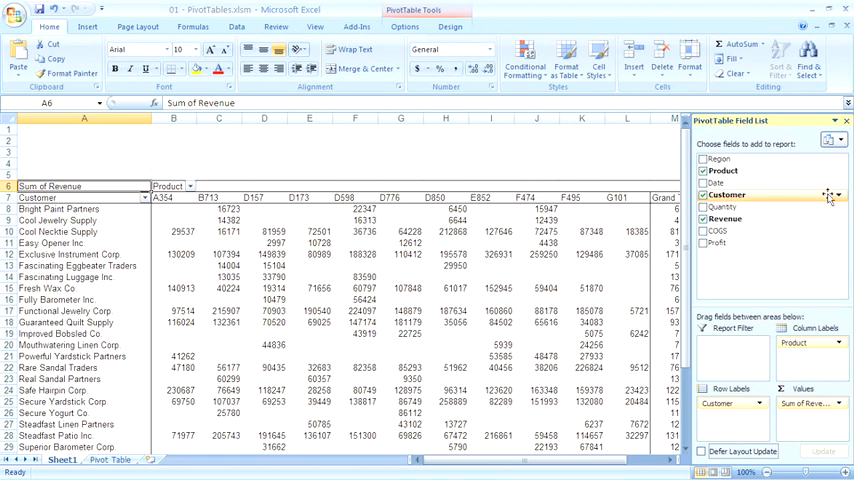
- Apply a Top 10 value filter on Customer, keeping top Items by Sum of Revenue
left_click(806, 194)
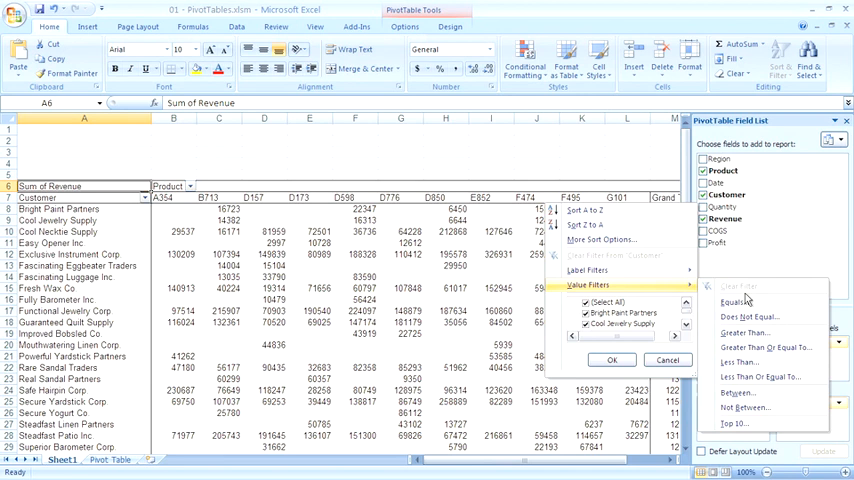
left_click(732, 424)
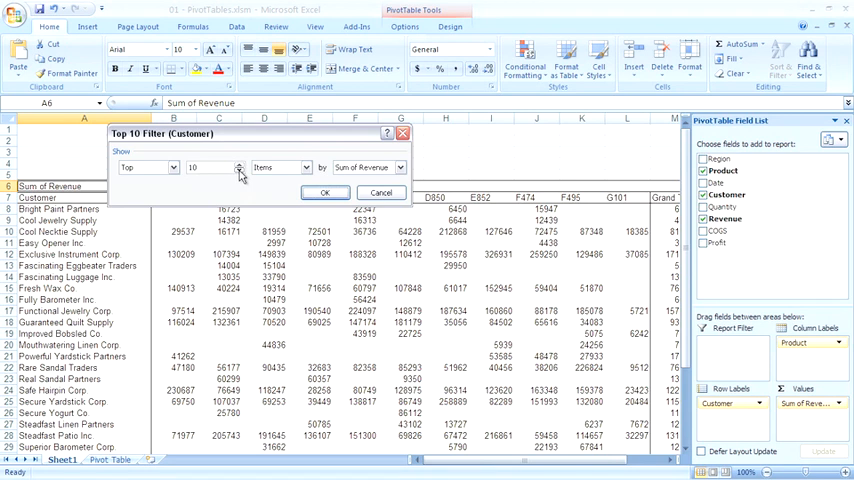
left_click(304, 168)
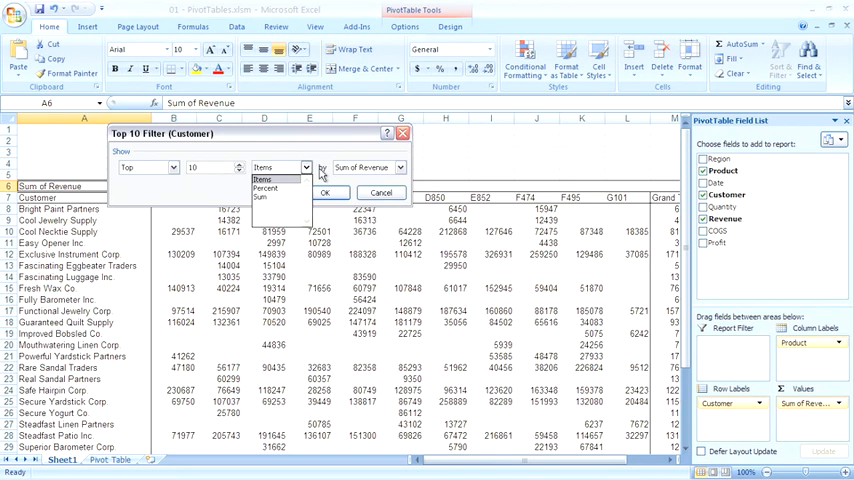
left_click(278, 168)
type("3")
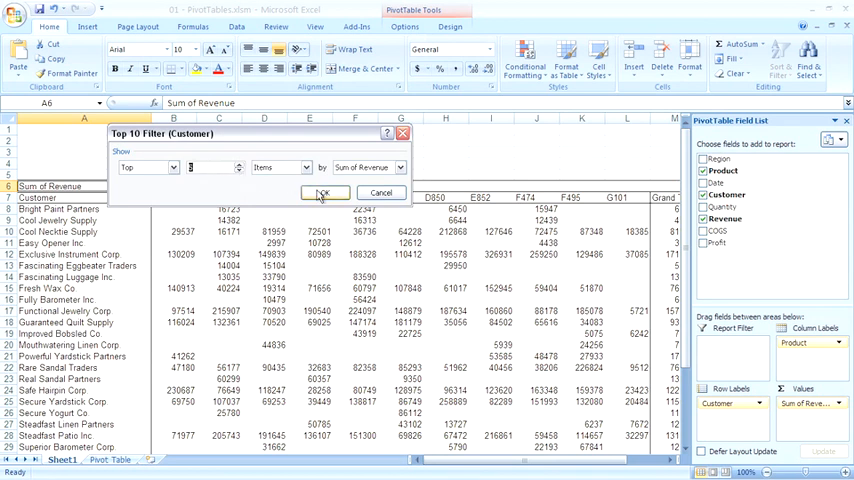
left_click(324, 192)
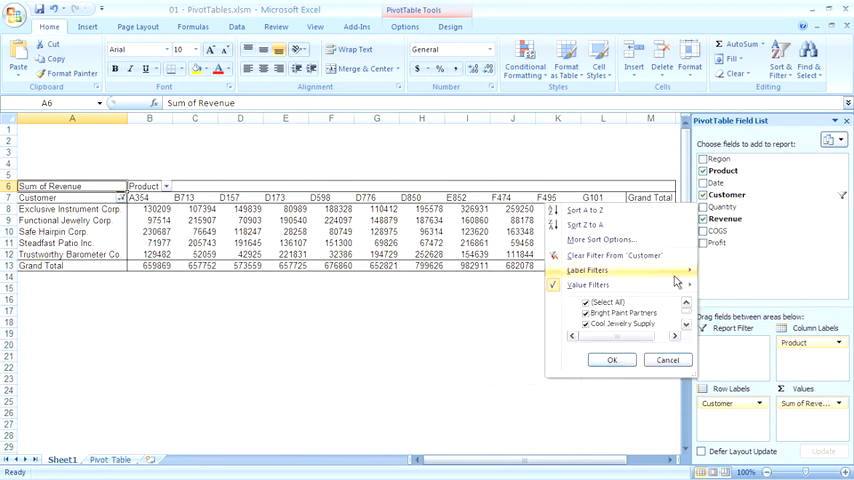
- Switch the Customer Top 10 filter from Items to Percent by Sum of Revenue
left_click(590, 284)
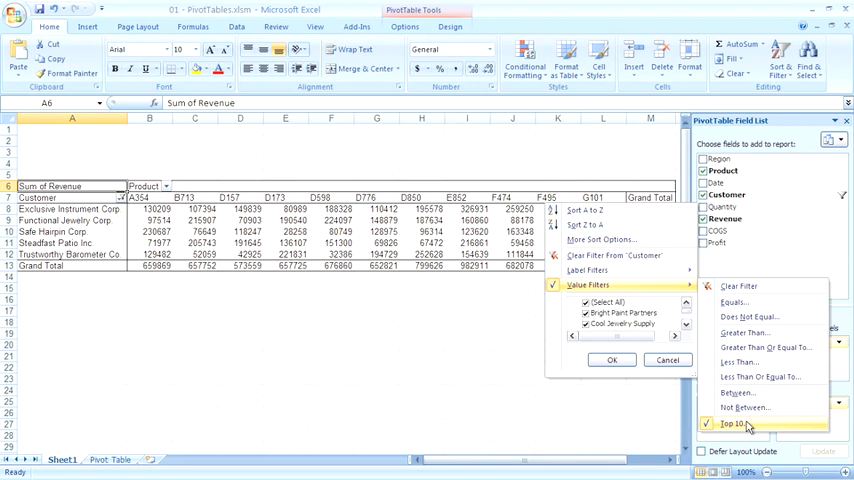
left_click(728, 424)
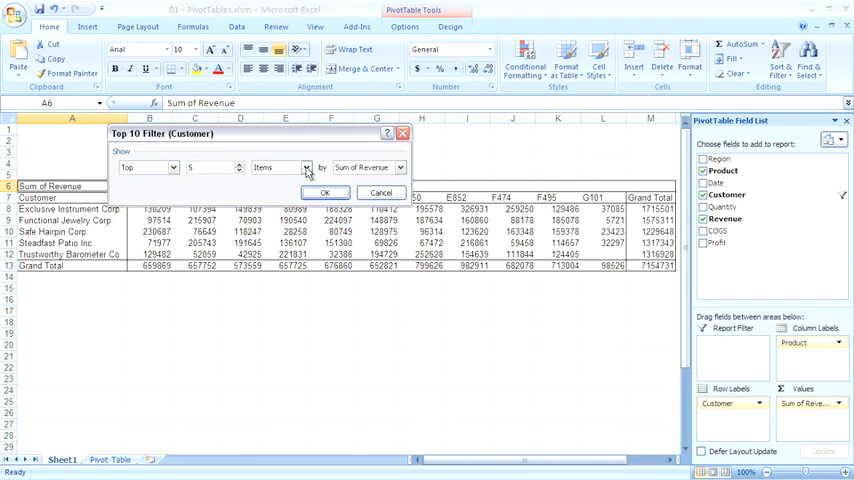
left_click(304, 168)
type("80")
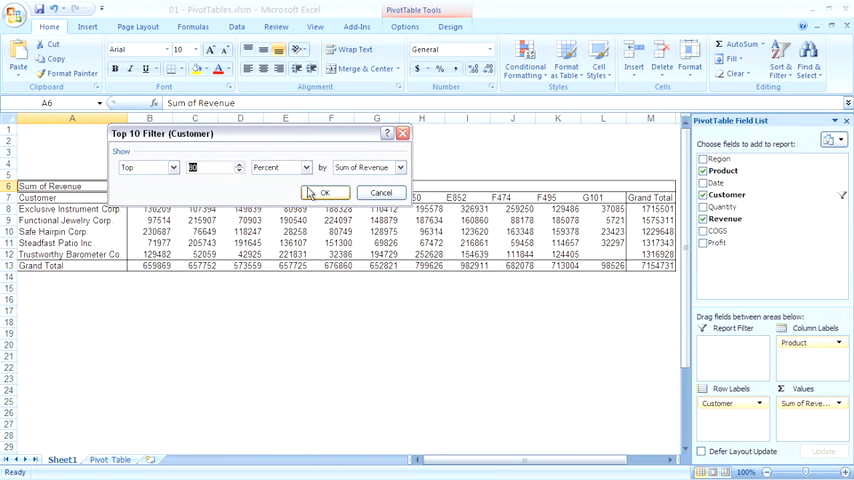
left_click(324, 192)
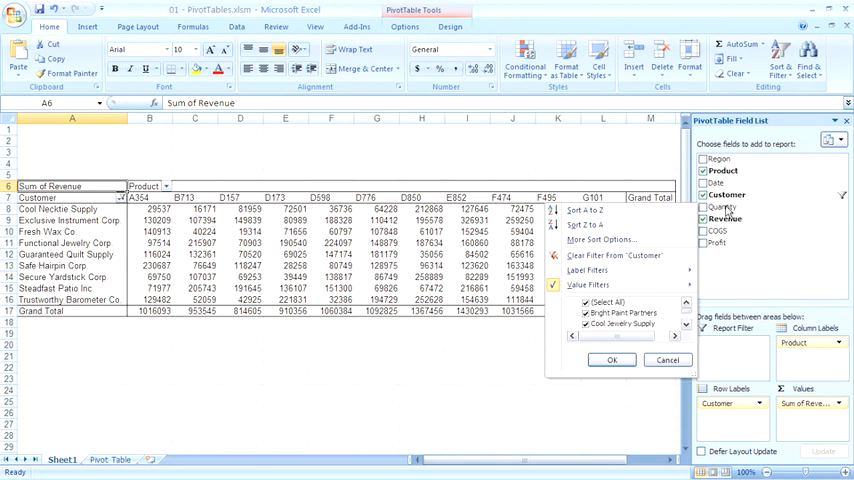
- Change the Customer Top 10 filter to Sum with threshold 50000 by Sum of Revenue
left_click(588, 284)
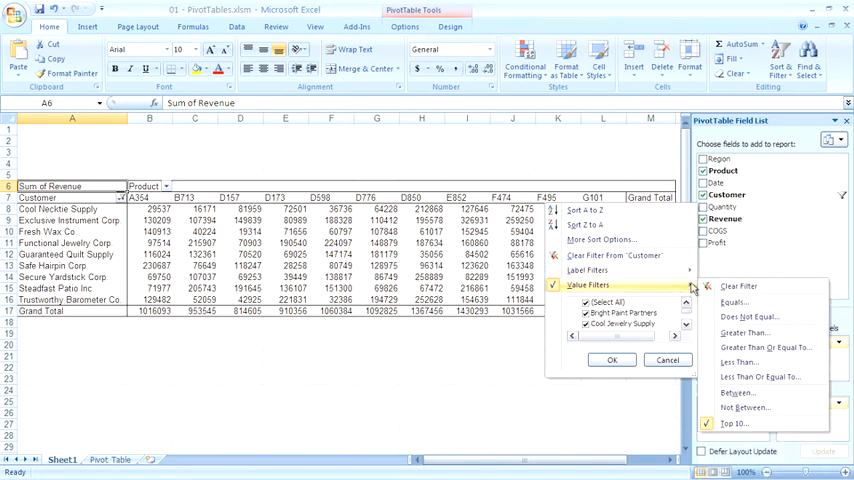
left_click(732, 424)
type("80")
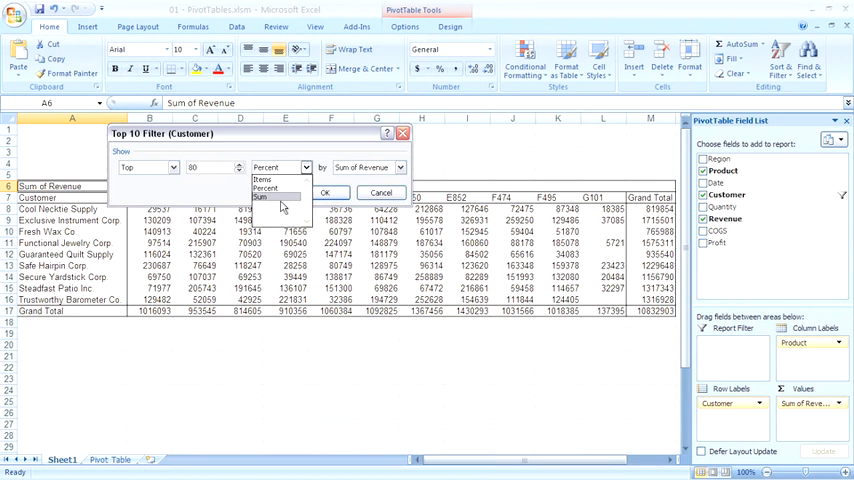
left_click(260, 196)
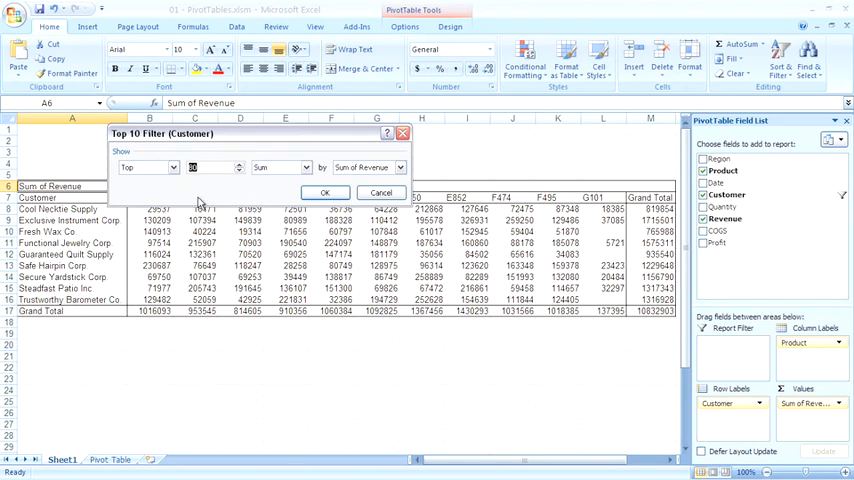
type("500000")
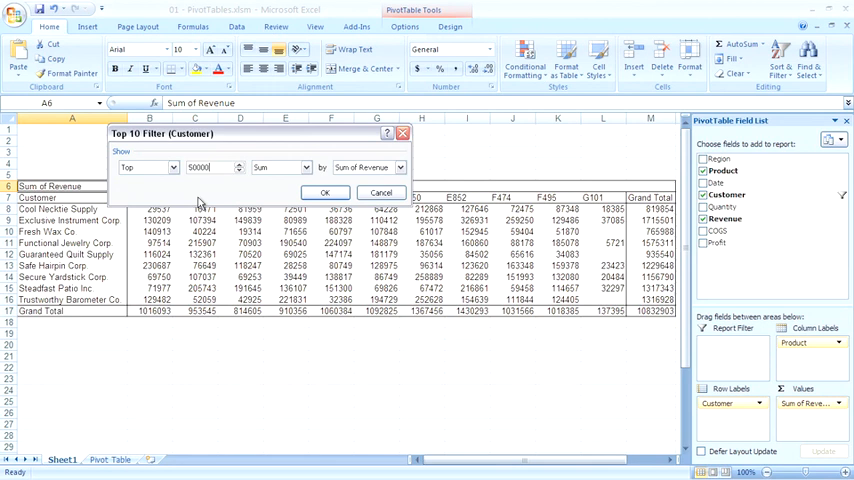
left_click(324, 192)
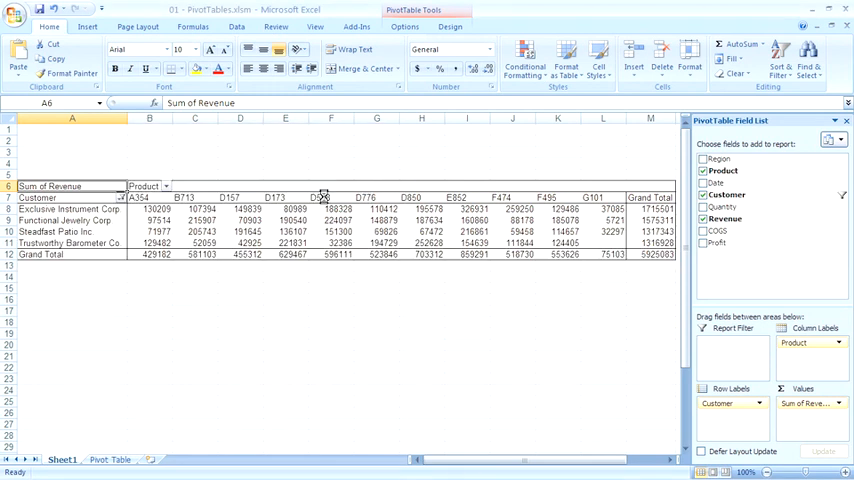
mouse_move(324, 196)
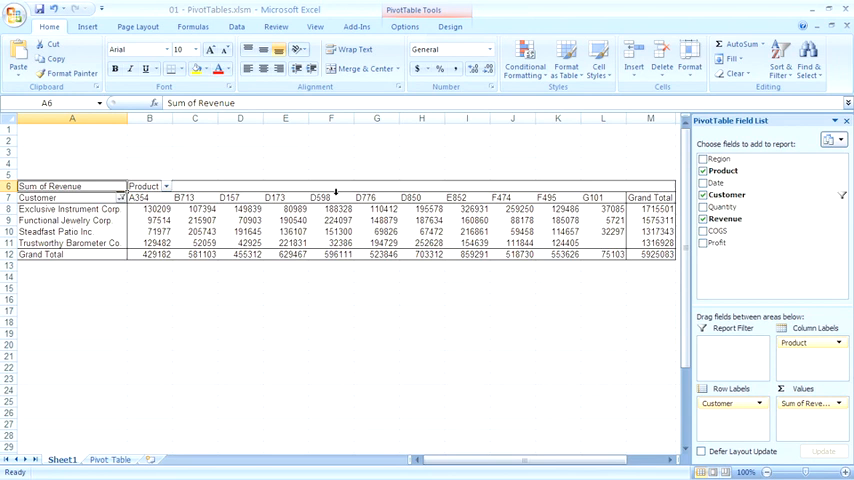
- Replace Customer with Date as the pivot row field and bring up its Date Filters
left_click(704, 194)
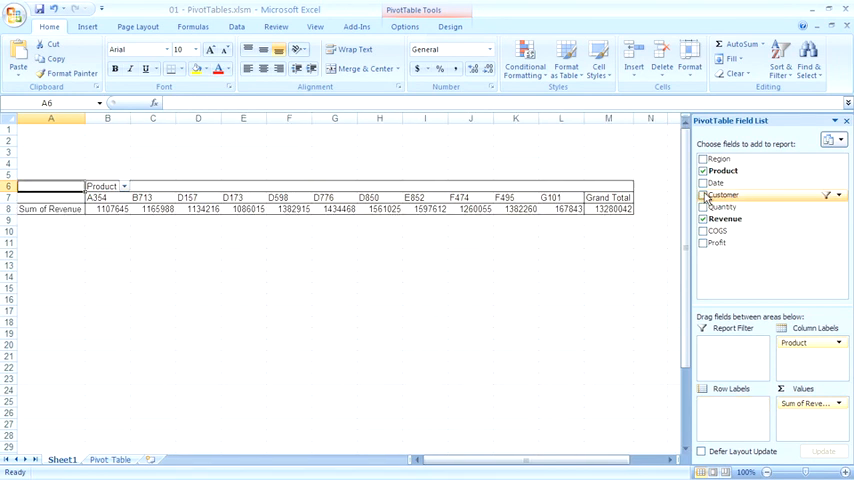
left_click(704, 182)
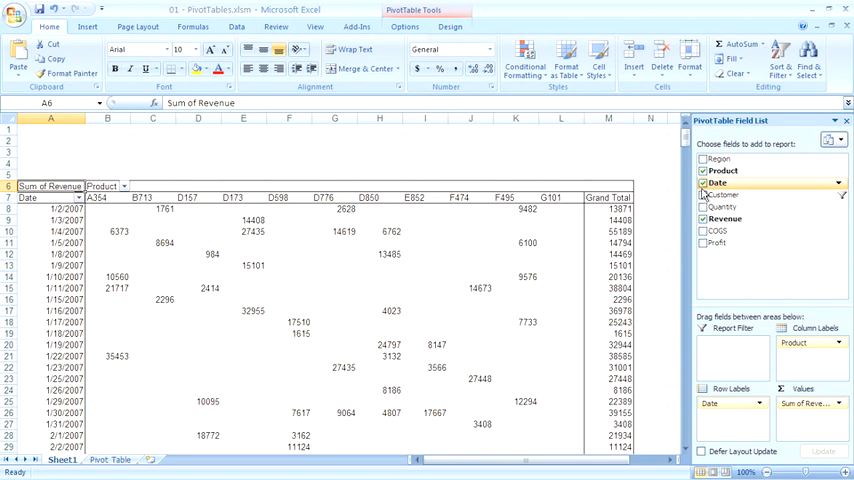
mouse_move(722, 184)
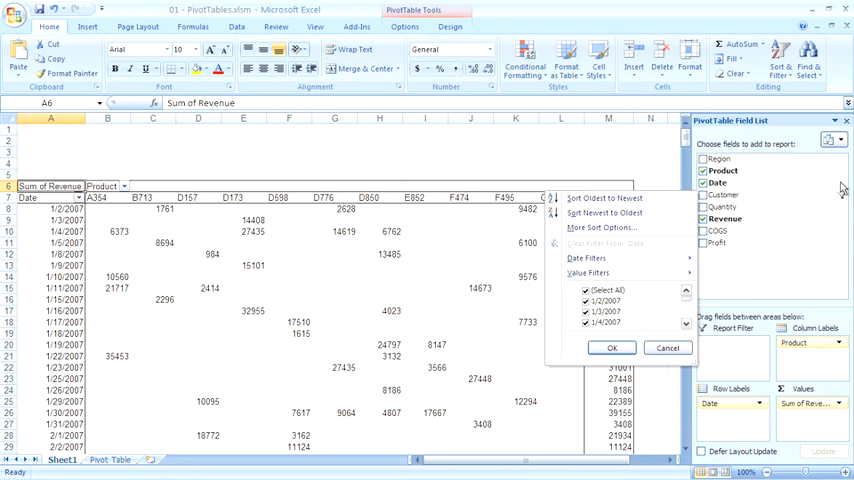
left_click(588, 258)
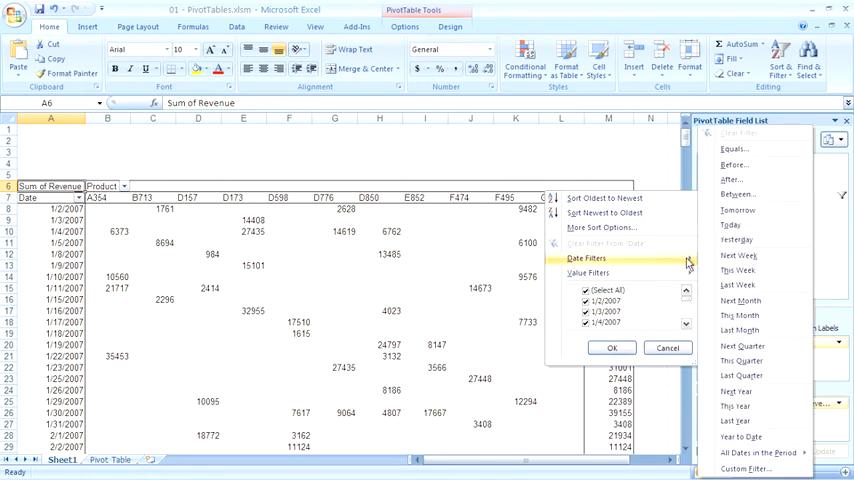